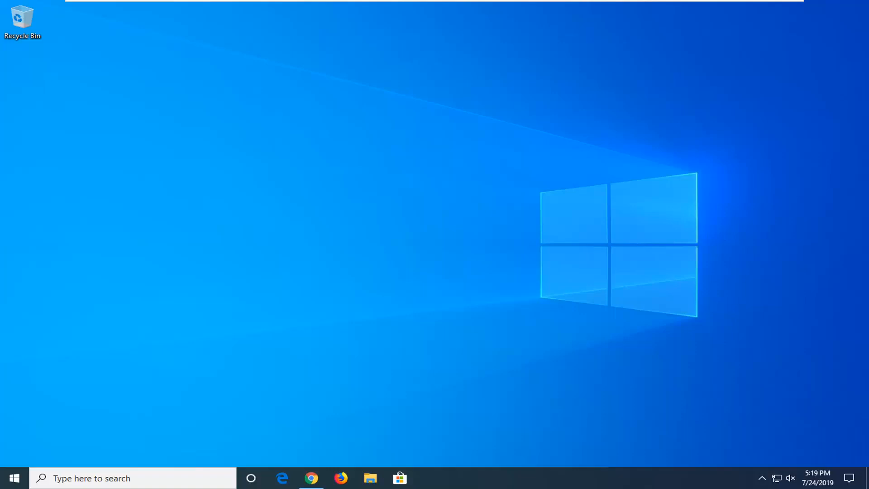
{"action": "mouse_move", "coordinate": [452, 323]}
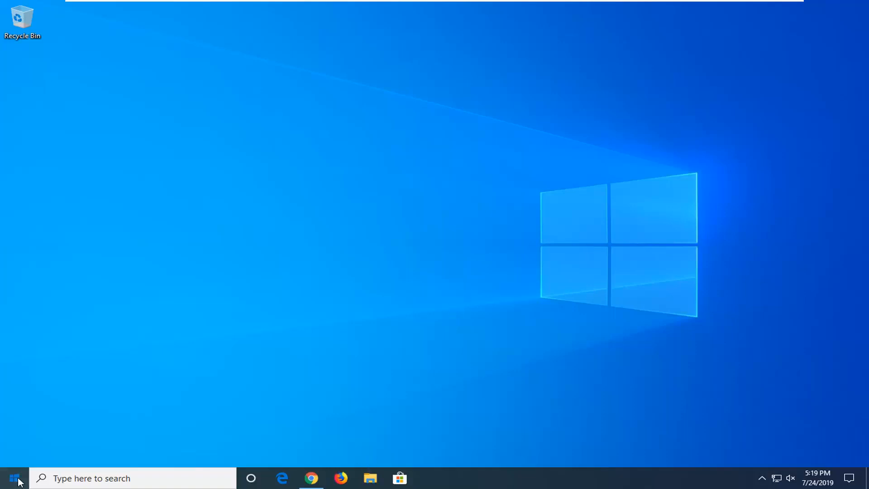
Search the Start menu for "cc" to find CCleaner
{"action": "left_click", "coordinate": [14, 478]}
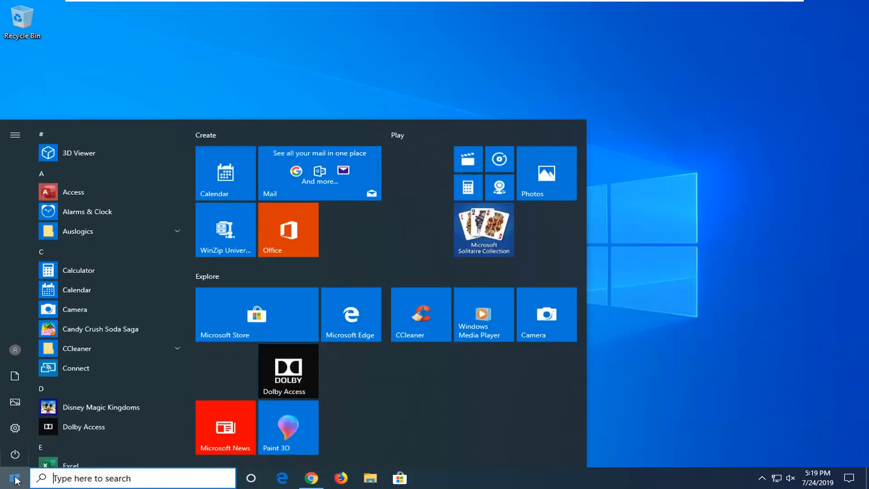
{"action": "type", "text": "cc"}
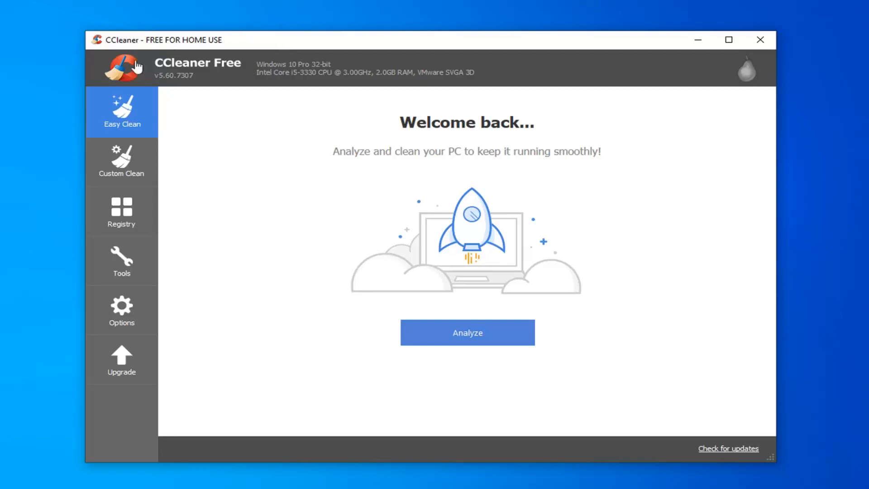
{"action": "mouse_move", "coordinate": [121, 166]}
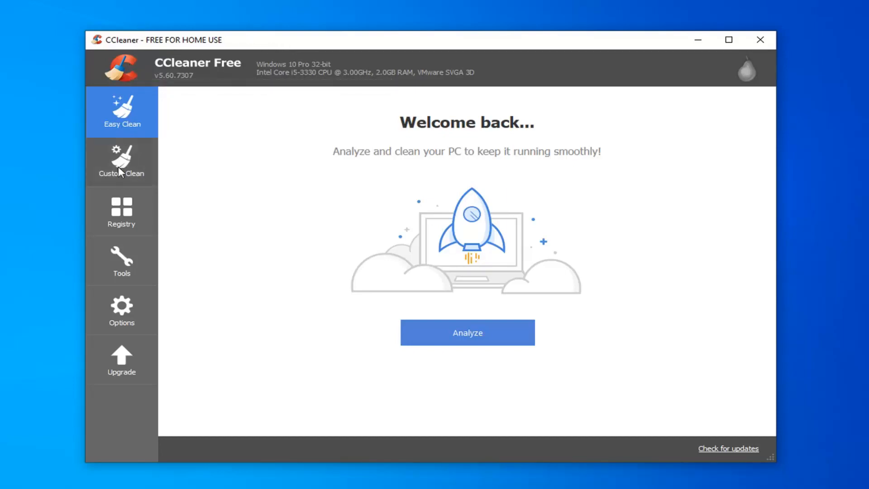
{"action": "mouse_move", "coordinate": [79, 239]}
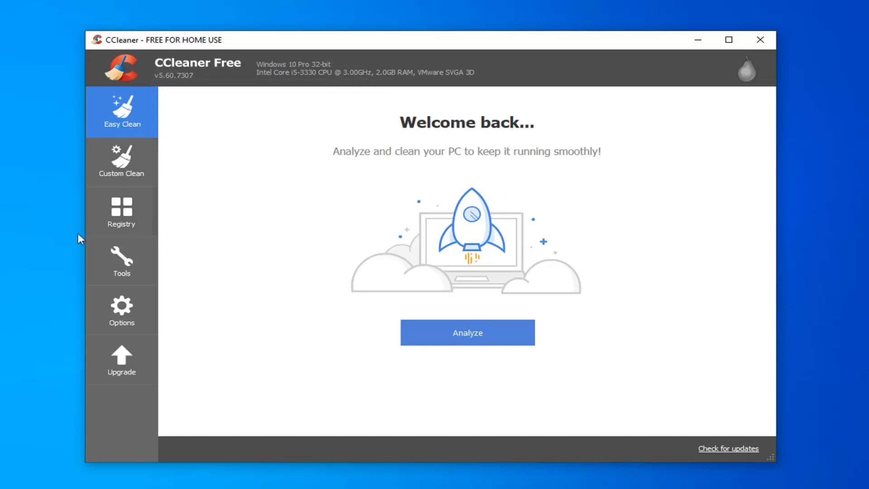
{"action": "mouse_move", "coordinate": [117, 310]}
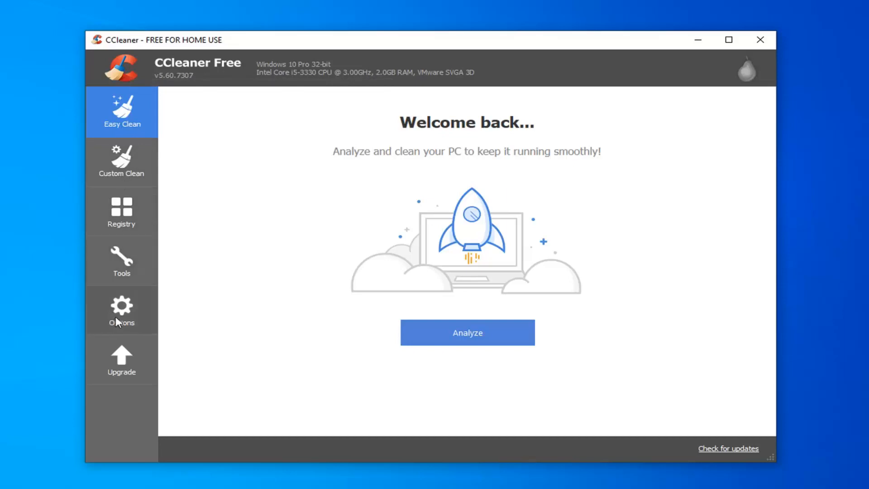
Show CCleaner's Options About page with version 5.60.7307
{"action": "left_click", "coordinate": [121, 311]}
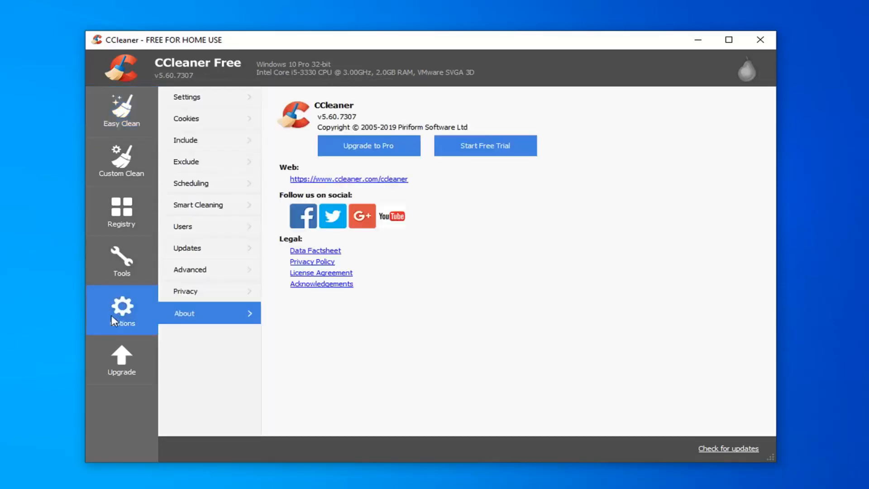
{"action": "mouse_move", "coordinate": [80, 117]}
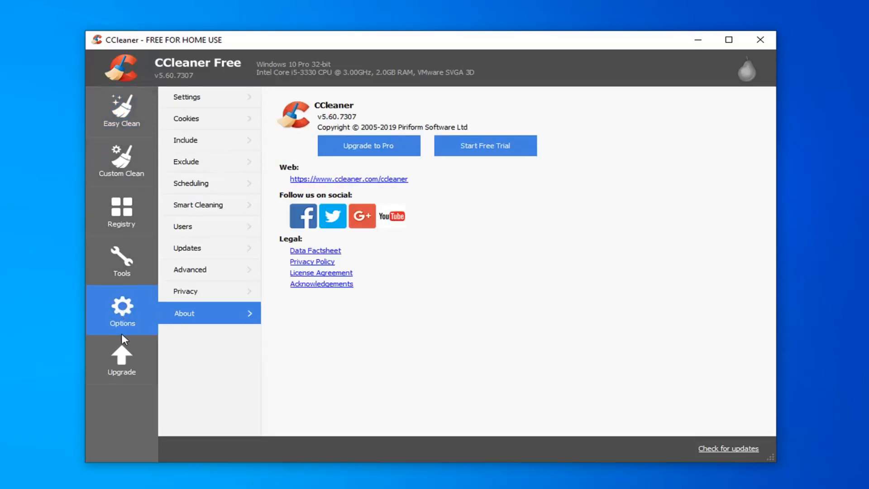
Run a CCleaner registry scan to 100%, finding five issues
{"action": "left_click", "coordinate": [120, 210]}
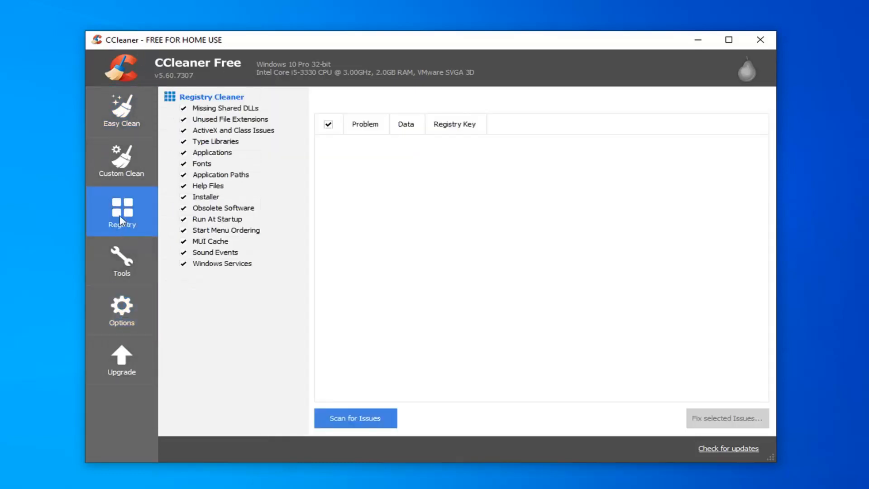
{"action": "mouse_move", "coordinate": [131, 215]}
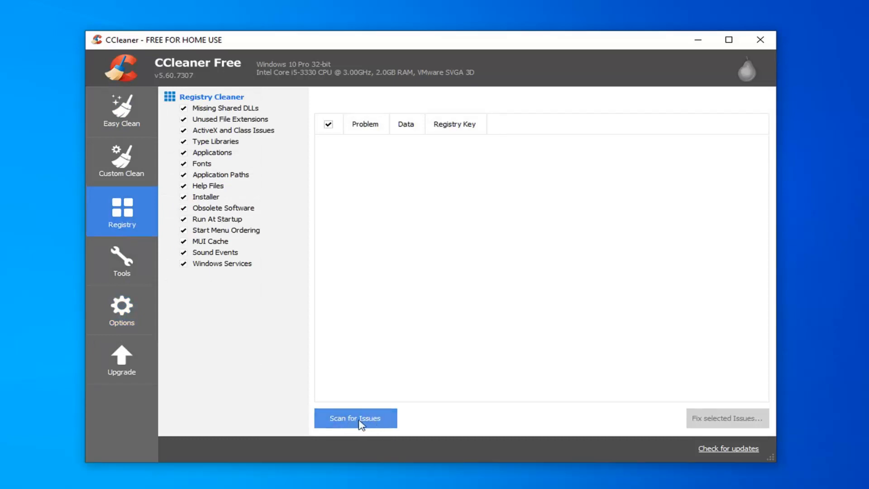
{"action": "left_click", "coordinate": [355, 417]}
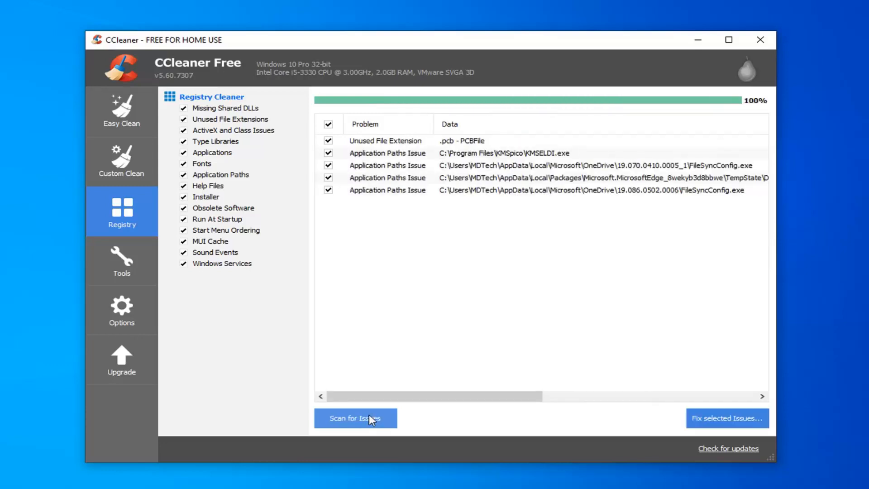
{"action": "mouse_move", "coordinate": [628, 113]}
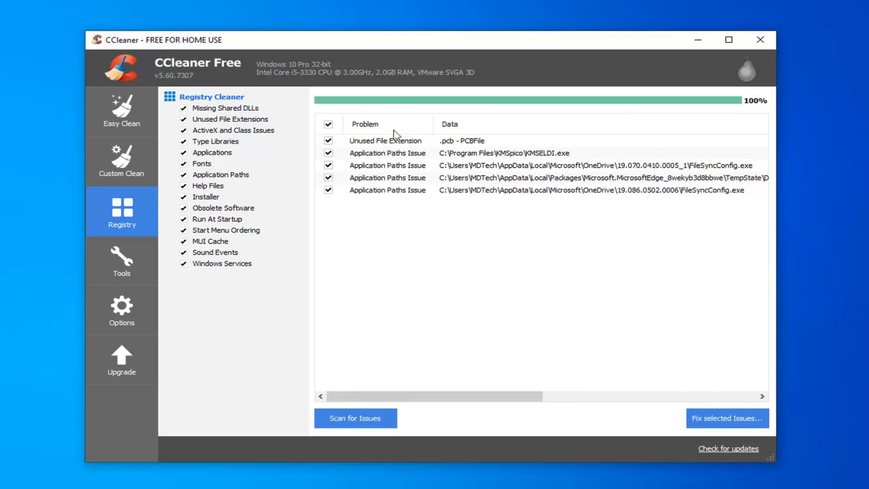
{"action": "mouse_move", "coordinate": [422, 225]}
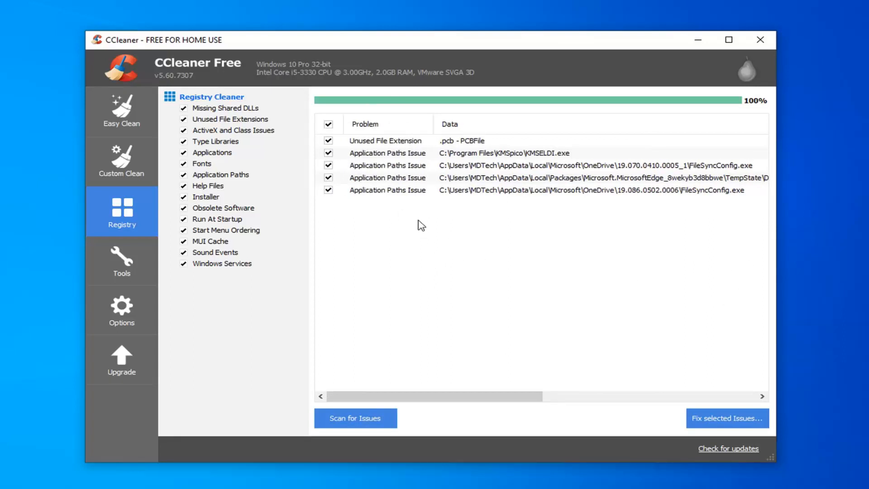
Begin fixing selected registry issues, saving a registry backup file first
{"action": "left_click", "coordinate": [726, 418]}
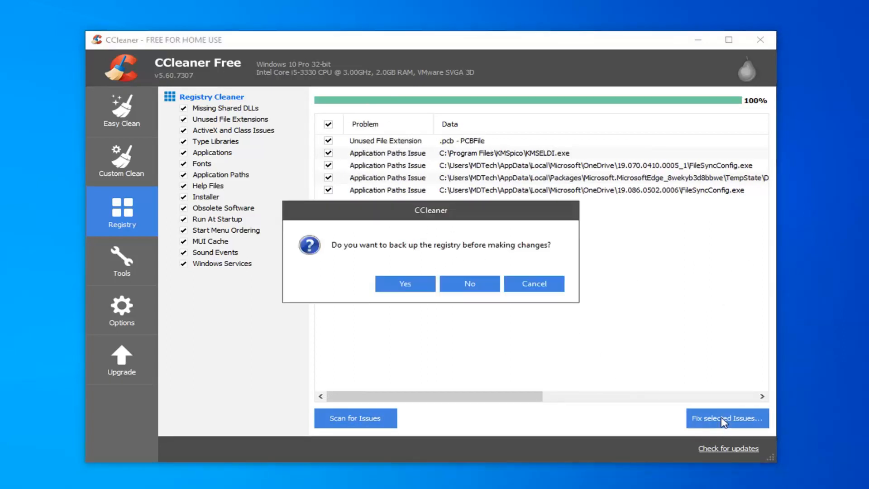
{"action": "mouse_move", "coordinate": [345, 251]}
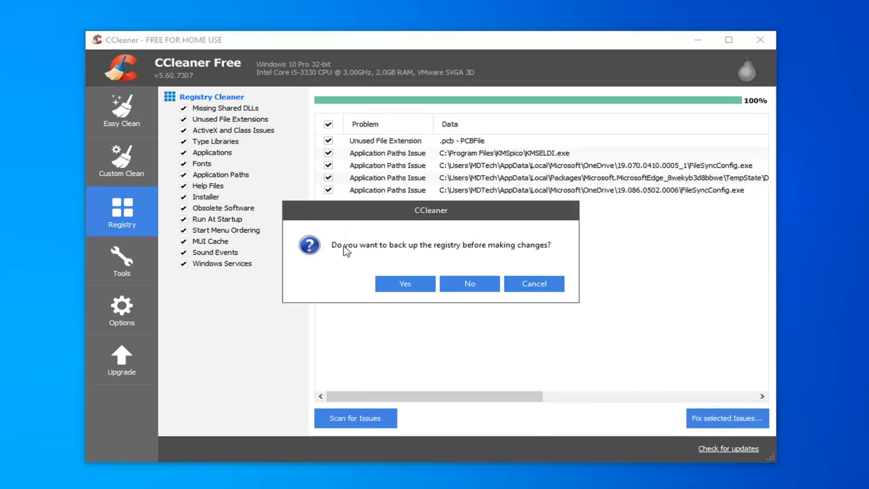
{"action": "mouse_move", "coordinate": [467, 253]}
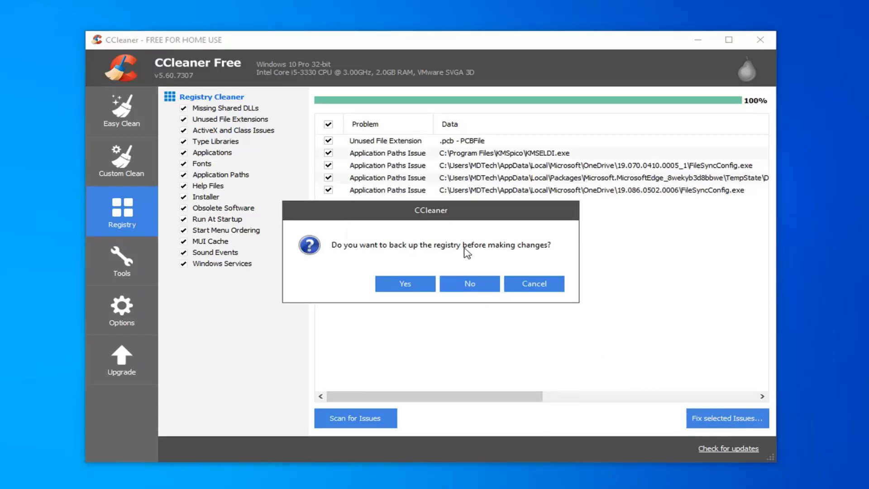
{"action": "left_click", "coordinate": [405, 284]}
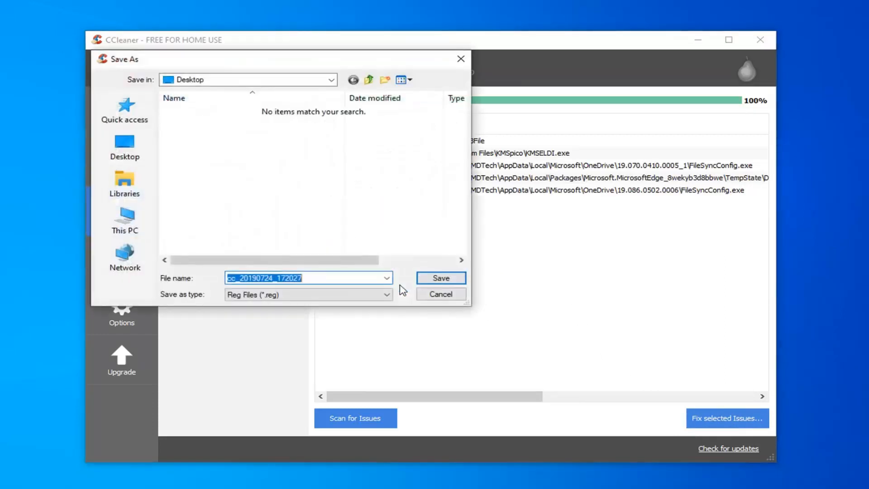
{"action": "left_click", "coordinate": [124, 146]}
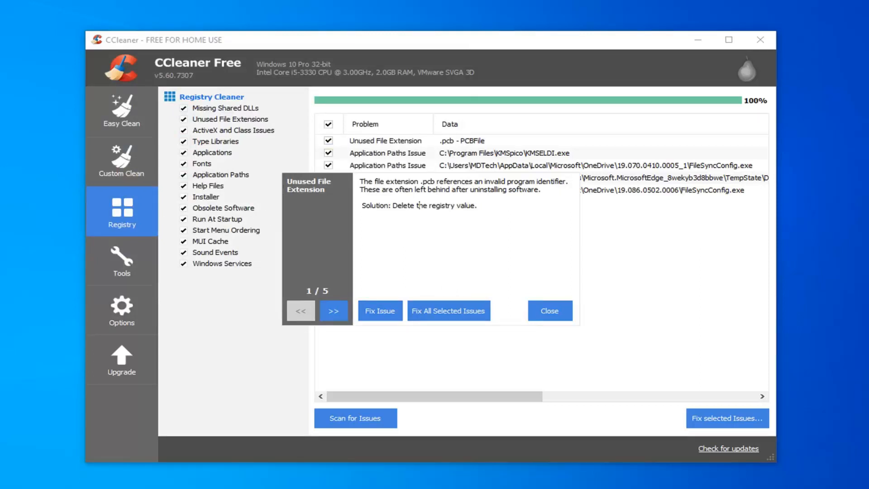
{"action": "mouse_move", "coordinate": [469, 317]}
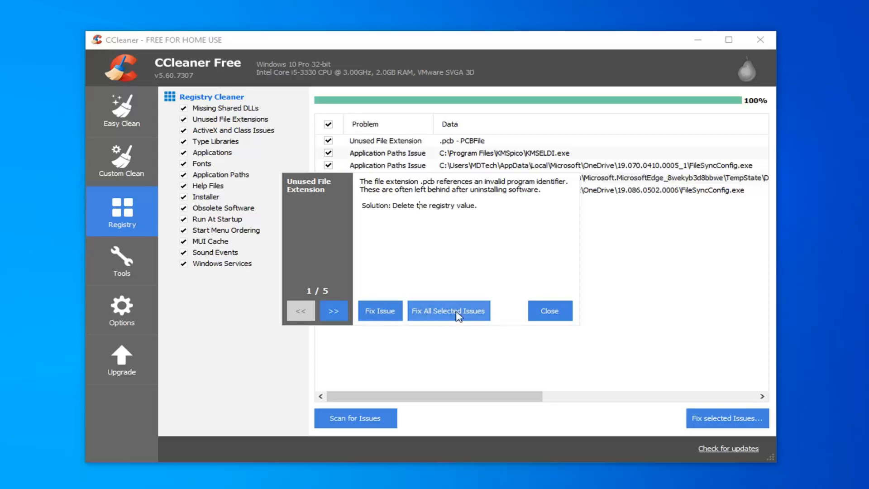
Fix all five selected registry issues and close the fix report
{"action": "left_click", "coordinate": [447, 310]}
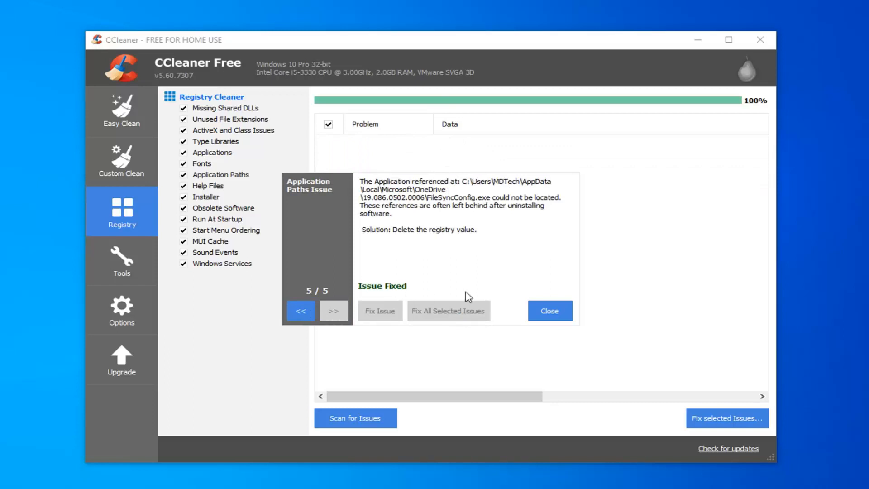
{"action": "left_click", "coordinate": [548, 311]}
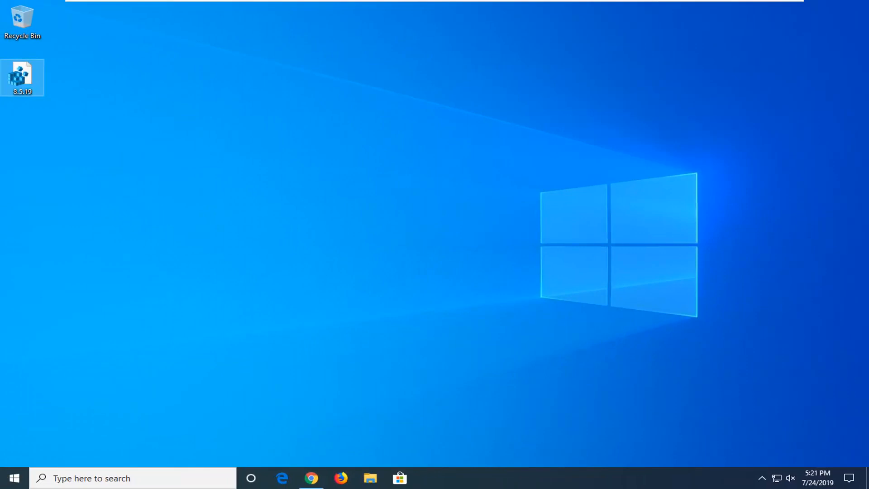
Search the Start menu for "disk" to find Disk Cleanup
{"action": "left_click", "coordinate": [10, 478]}
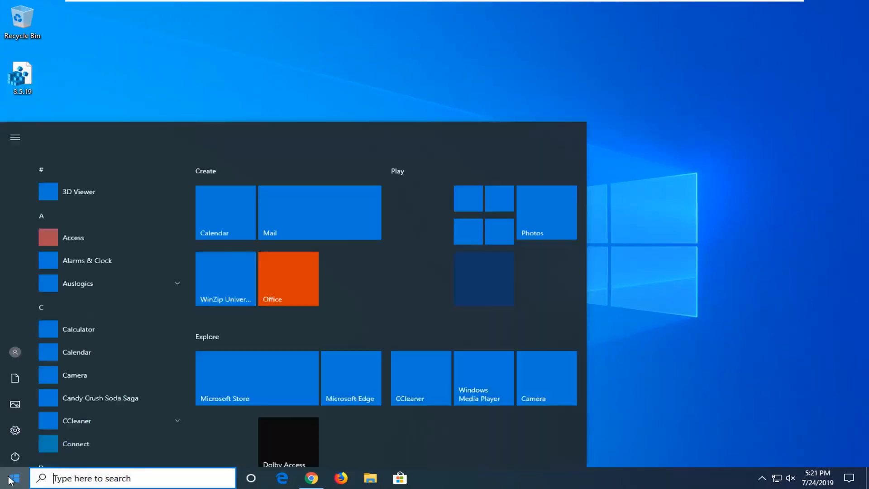
{"action": "type", "text": "disk"}
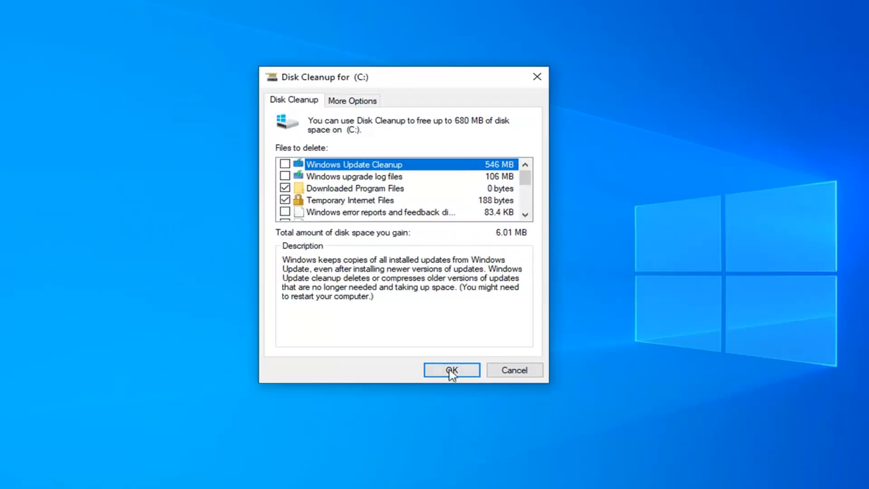
Delete Downloaded Program Files and Temporary Internet Files from drive C:
{"action": "left_click", "coordinate": [451, 370]}
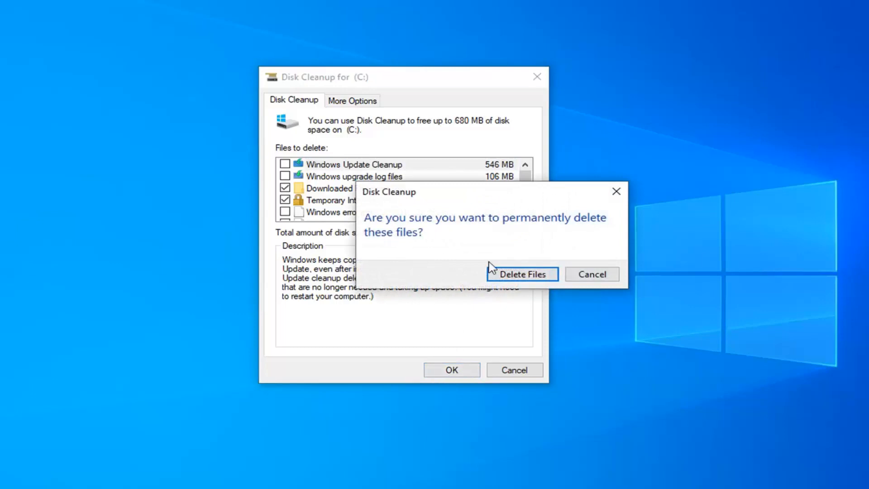
{"action": "left_click", "coordinate": [521, 274]}
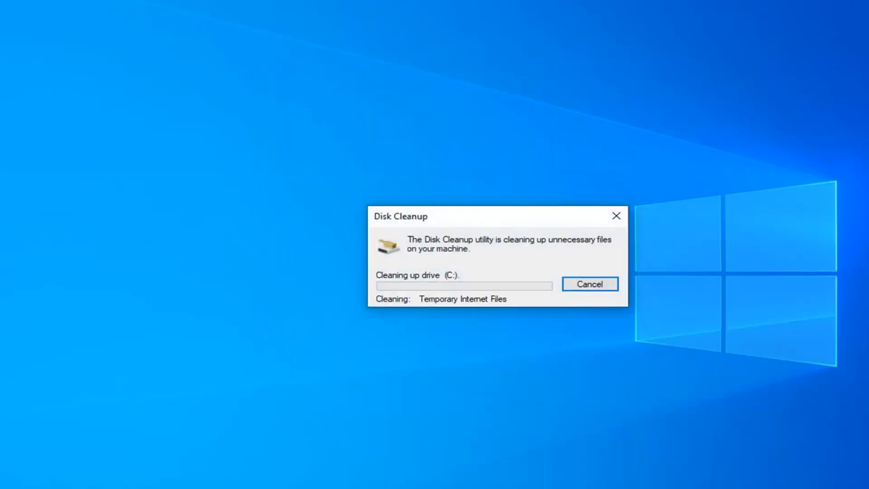
{"action": "left_click", "coordinate": [589, 283]}
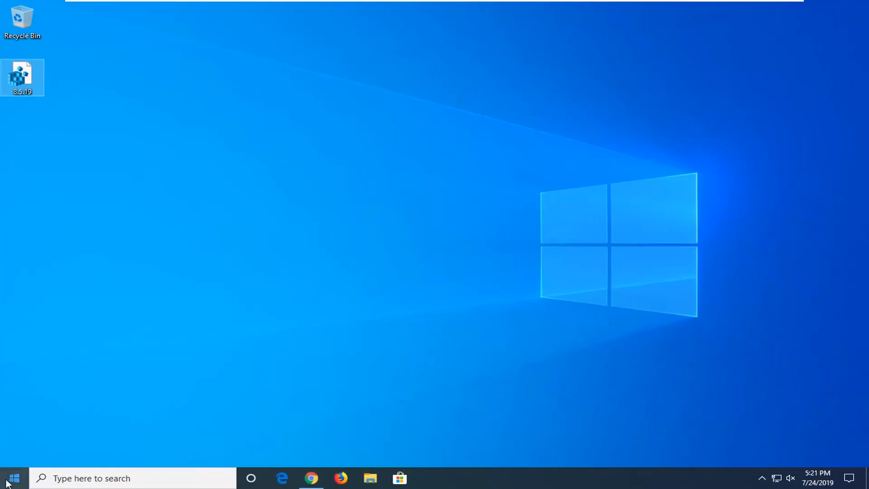
Launch Command Prompt as administrator via "cmd" search, approving User Account Control
{"action": "left_click", "coordinate": [8, 478]}
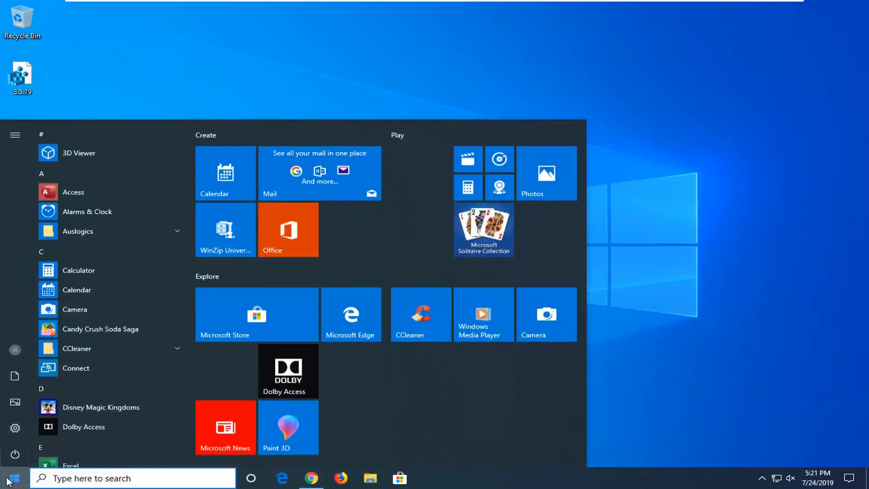
{"action": "type", "text": "cmd"}
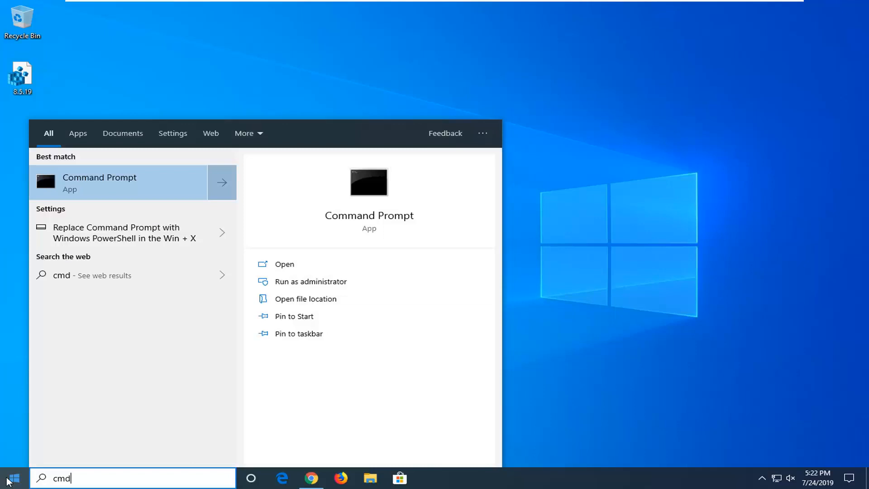
{"action": "mouse_move", "coordinate": [98, 192]}
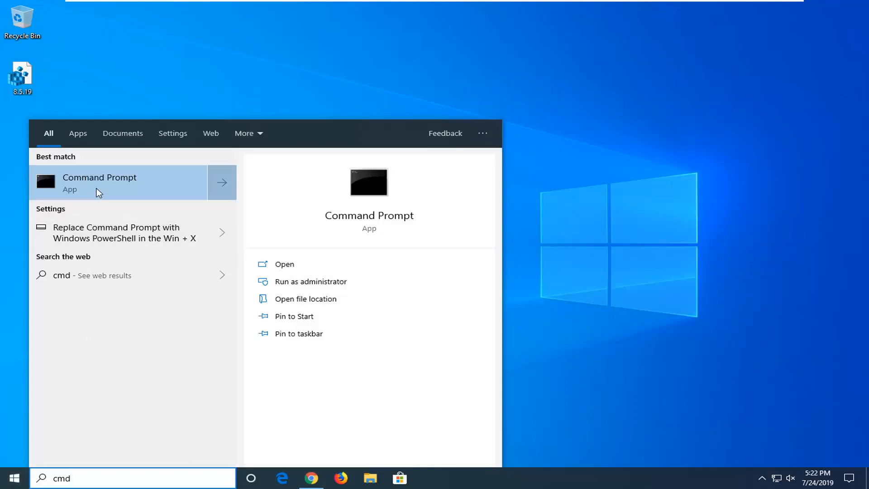
{"action": "right_click", "coordinate": [100, 183]}
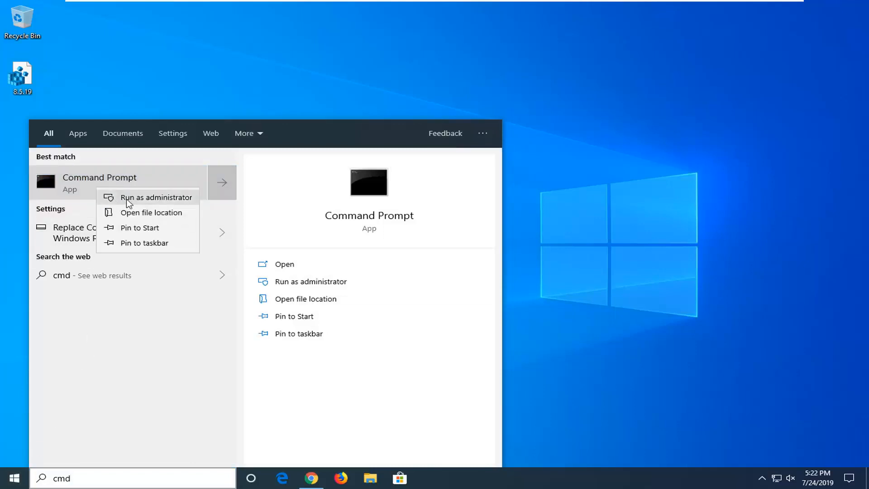
{"action": "left_click", "coordinate": [157, 197]}
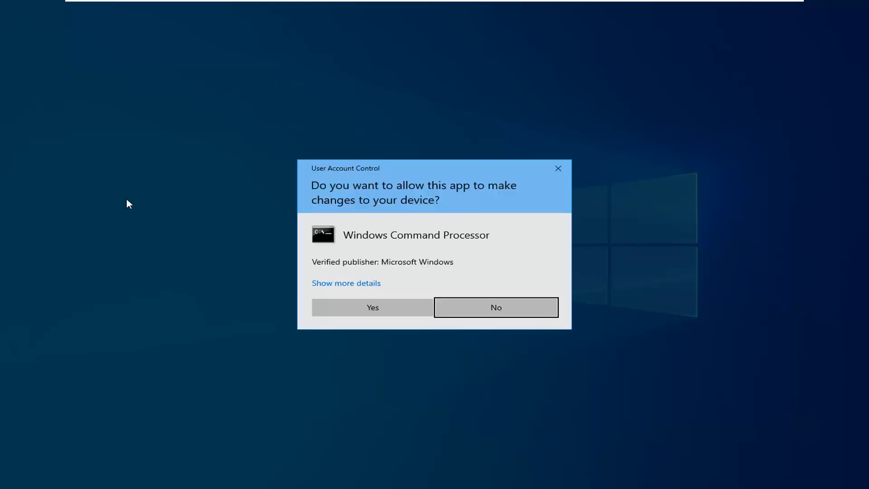
{"action": "left_click", "coordinate": [494, 306]}
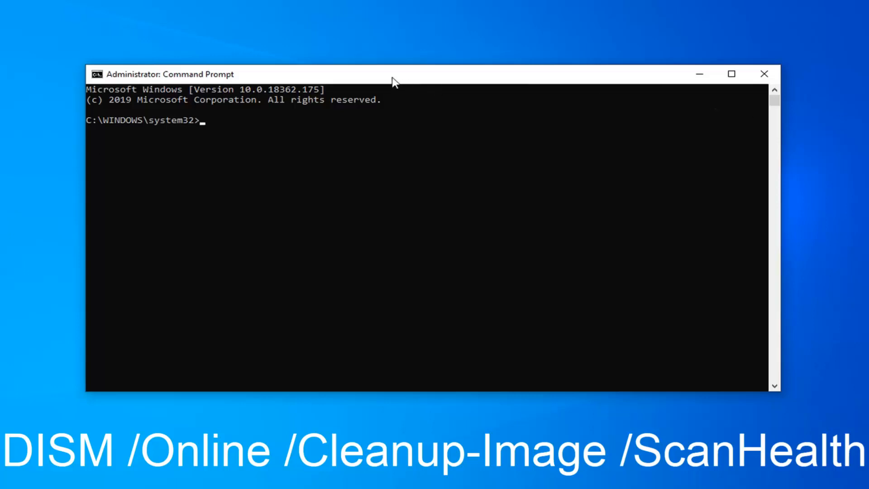
{"action": "mouse_move", "coordinate": [388, 79]}
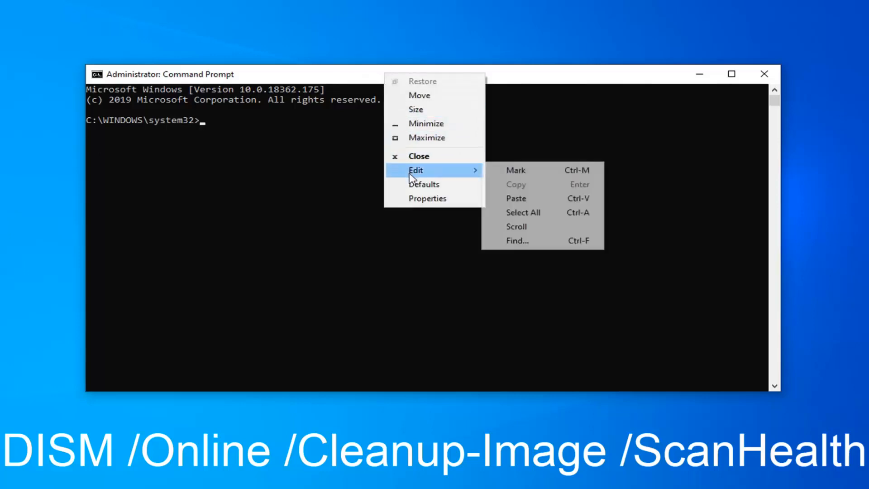
Paste and run DISM /Online /Cleanup-Image /ScanHealth in the elevated Command Prompt
{"action": "left_click", "coordinate": [516, 198]}
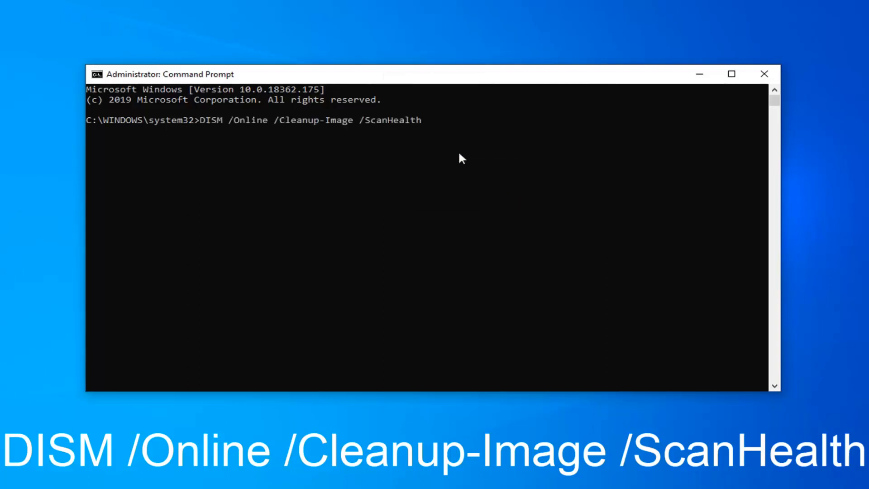
{"action": "key", "text": "enter"}
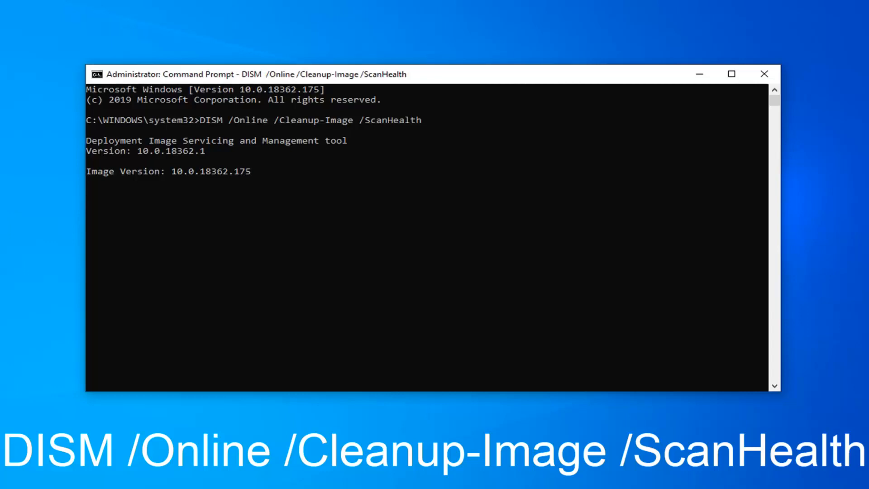
{"action": "key", "text": "Return"}
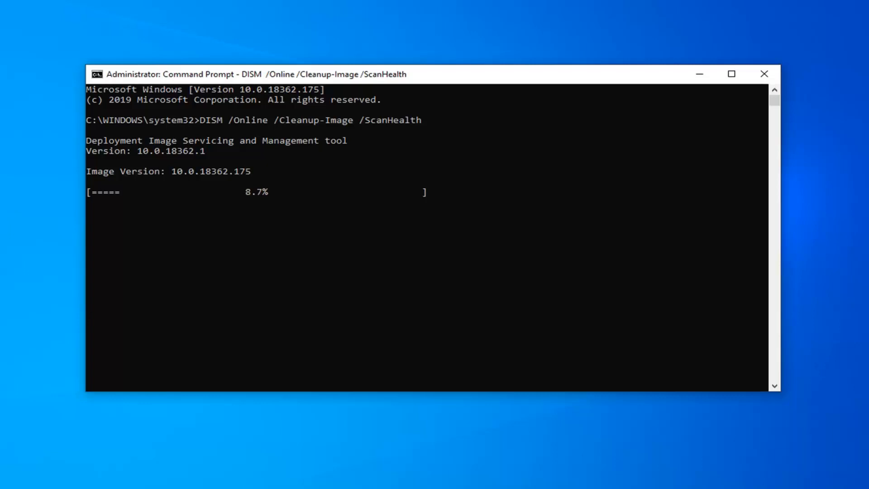
{"action": "left_click", "coordinate": [764, 74]}
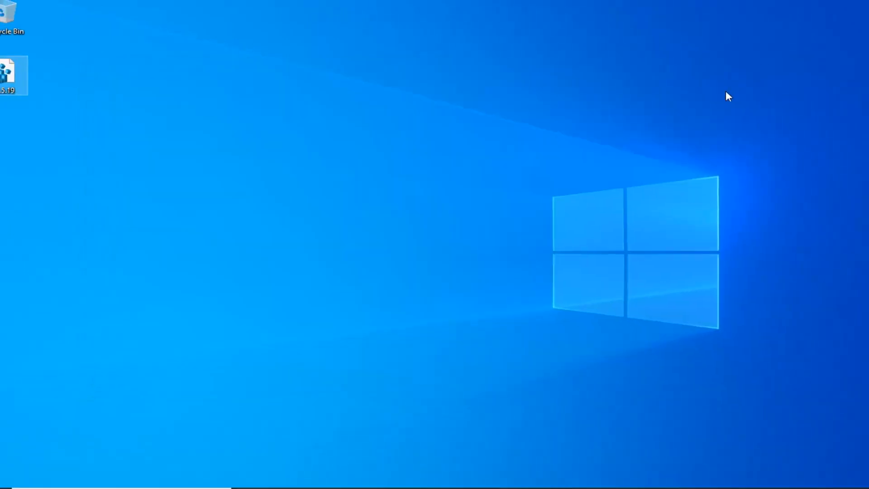